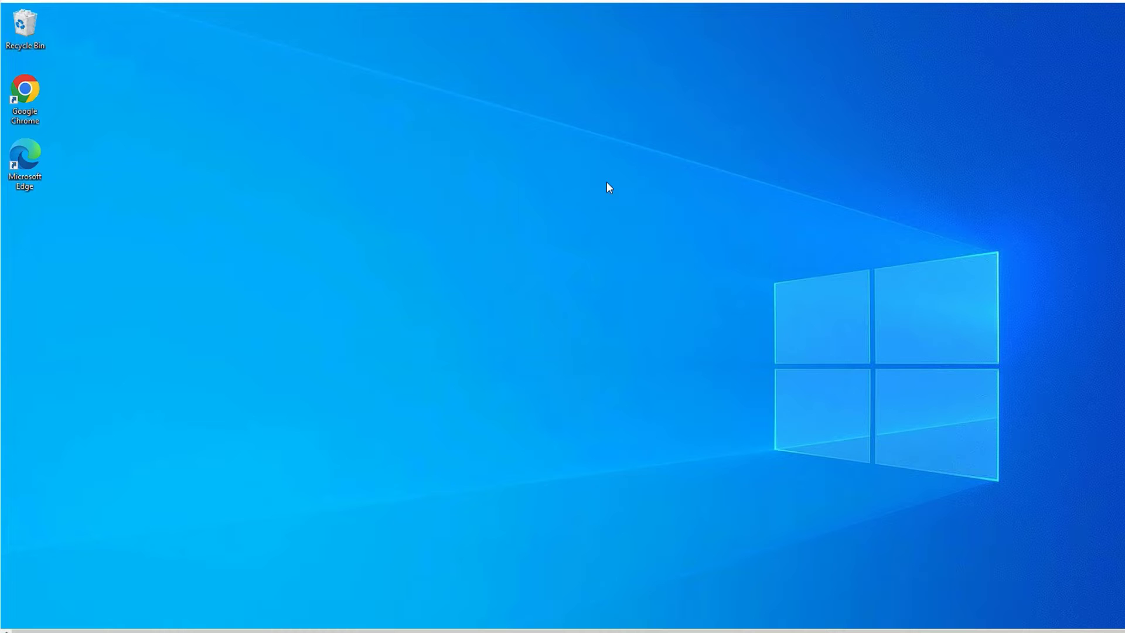
mouse_move(186, 146)
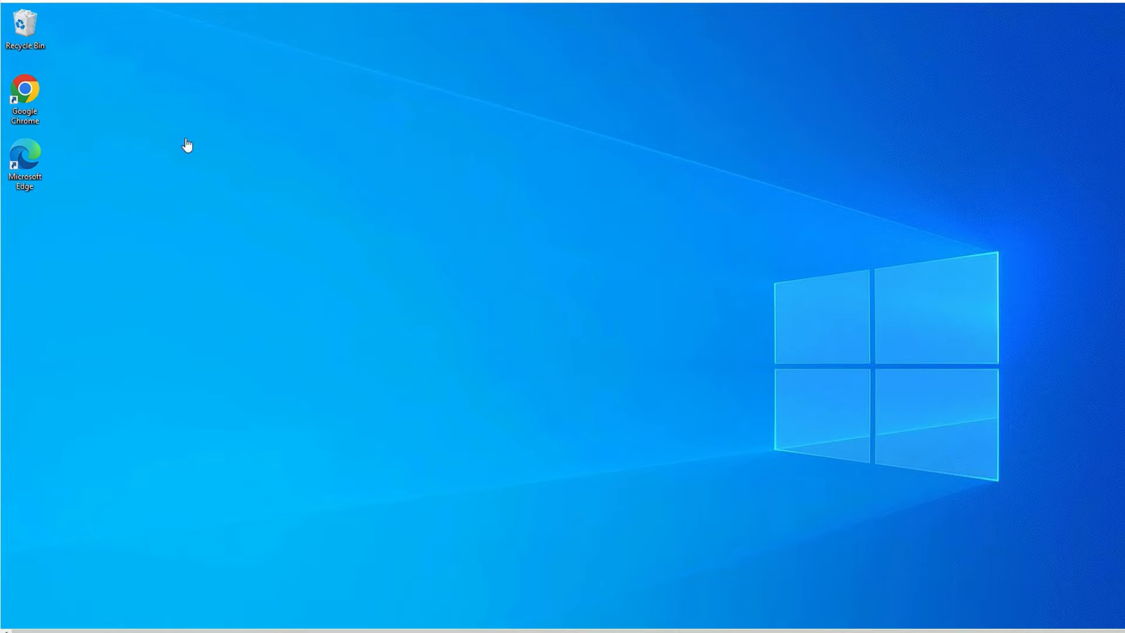
Launch Chrome, search Google for 'chrome webstore', and open the Chrome Web Store result.
double_click(25, 89)
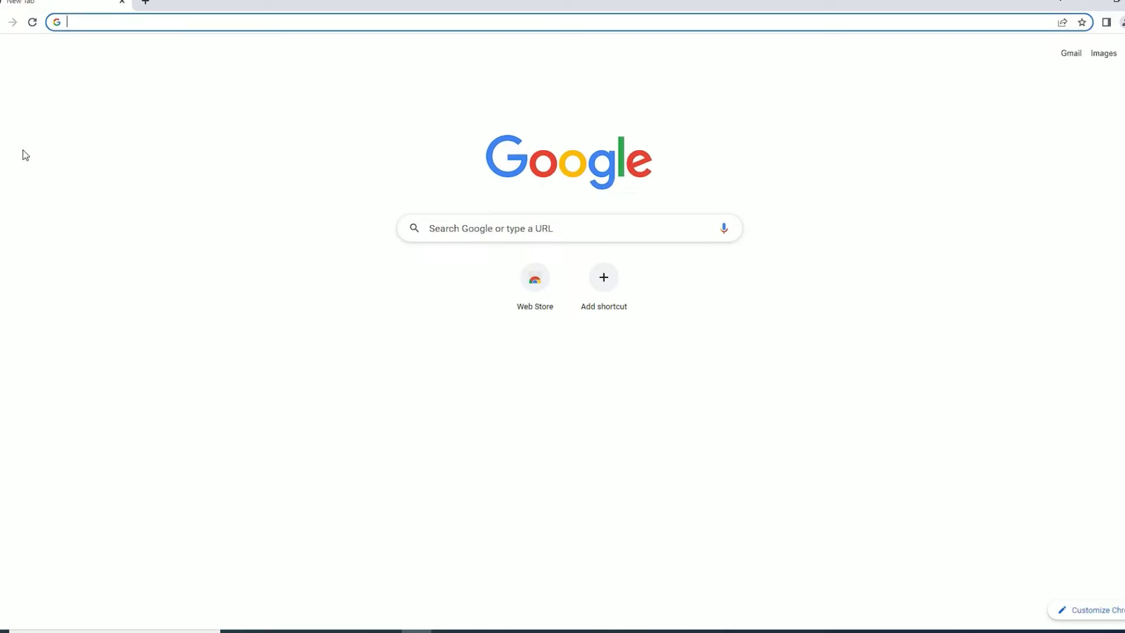
click(569, 228)
text(chrome webstore)
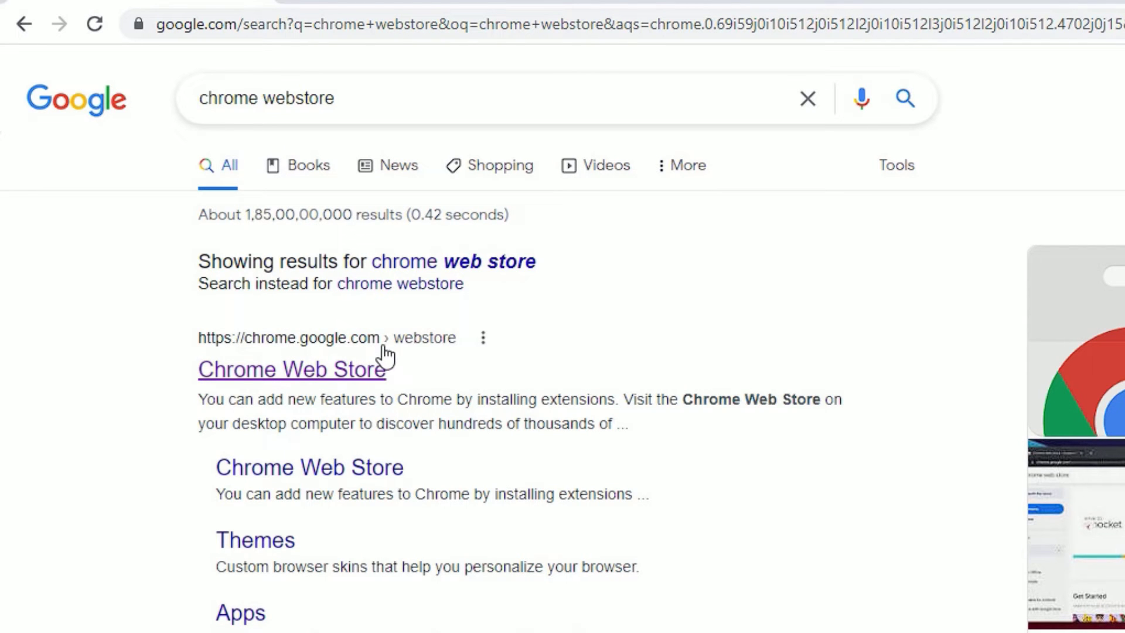
click(292, 369)
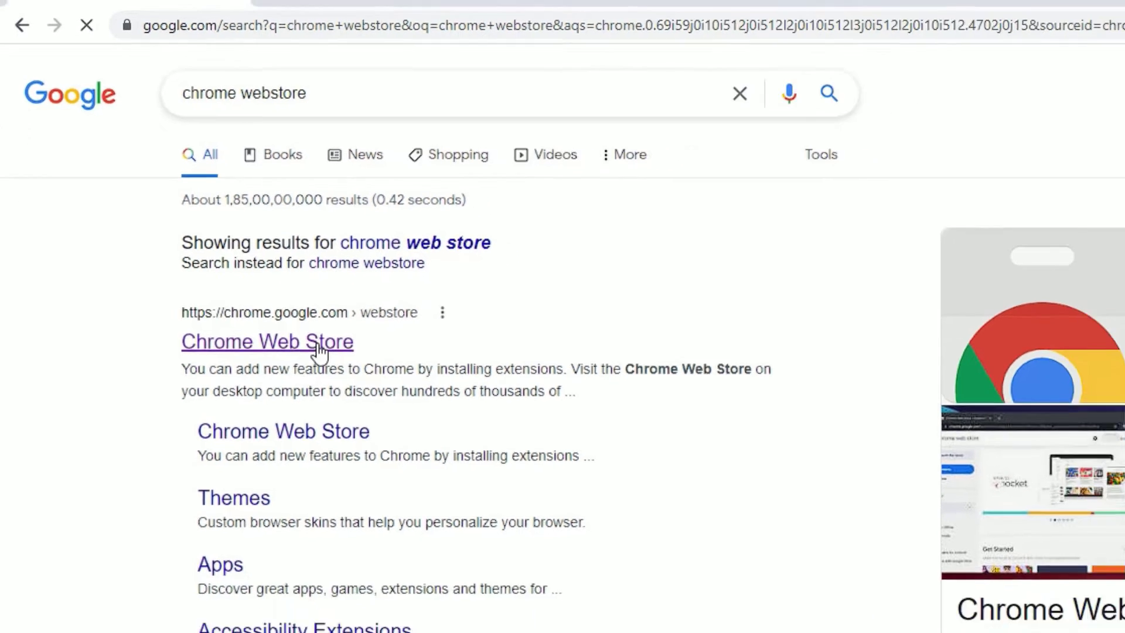
Search the Chrome Web Store for 'setup vpn'.
click(268, 341)
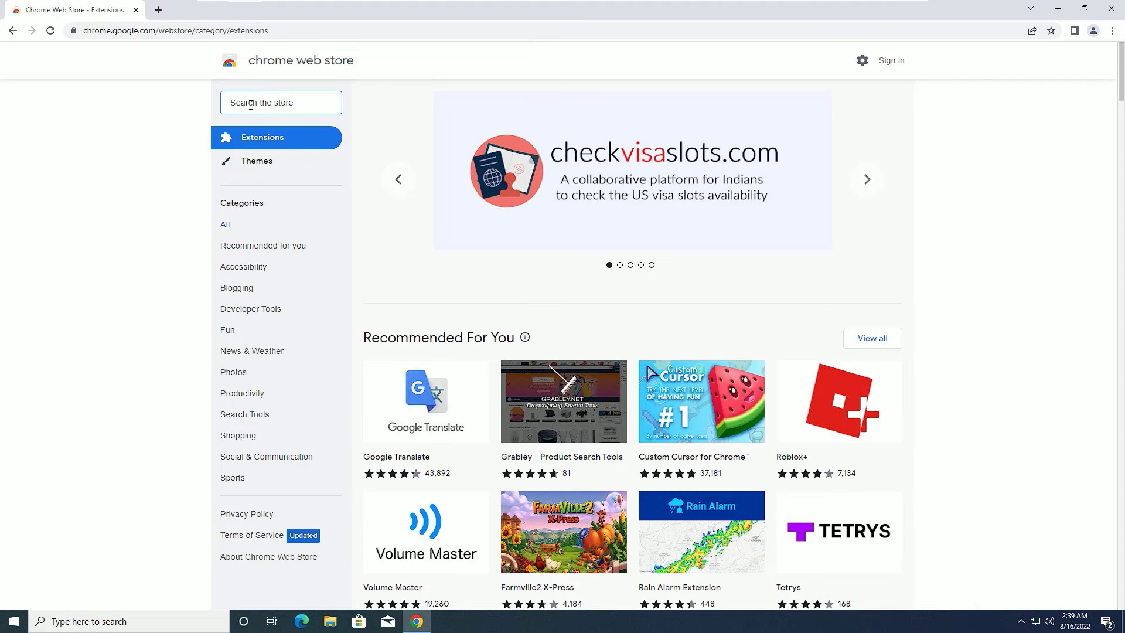
text(setup vpn)
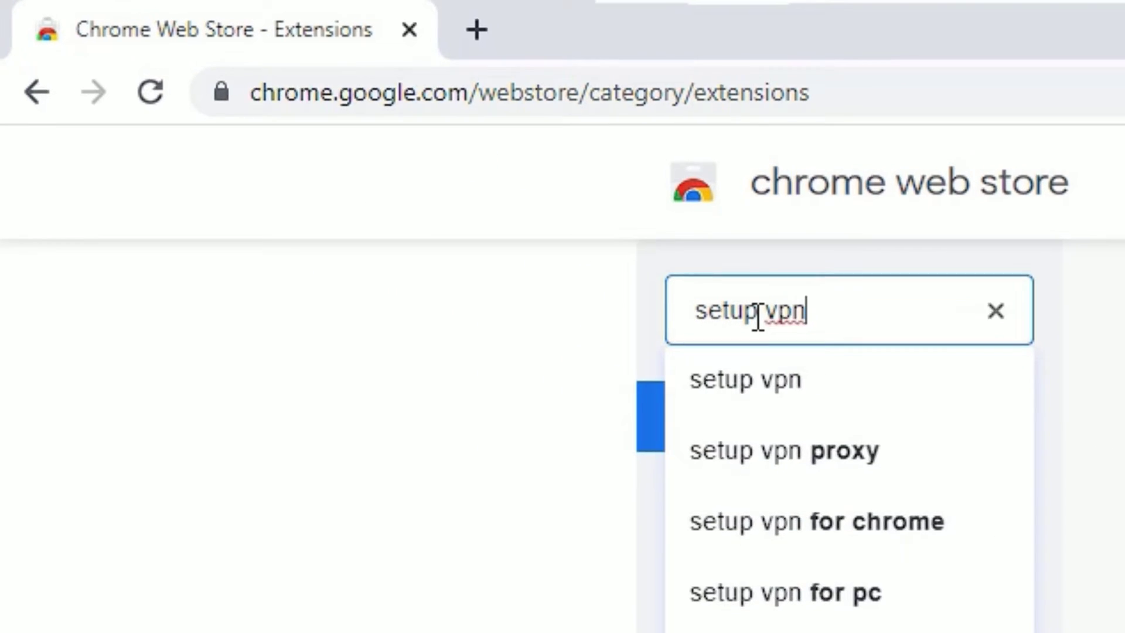
key(Return)
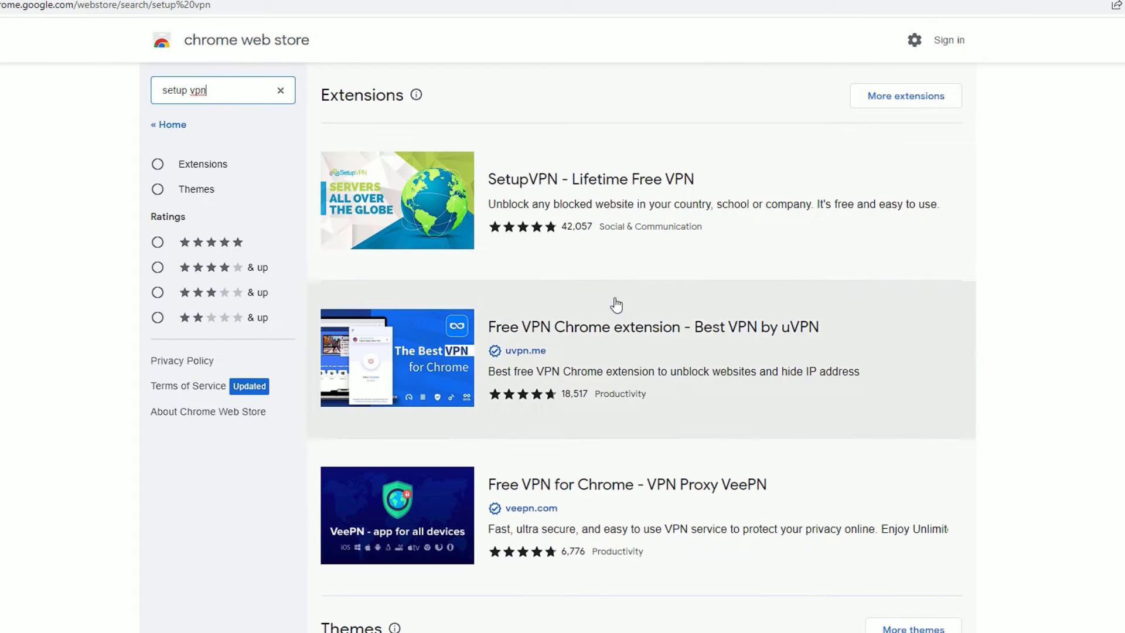
mouse_move(501, 181)
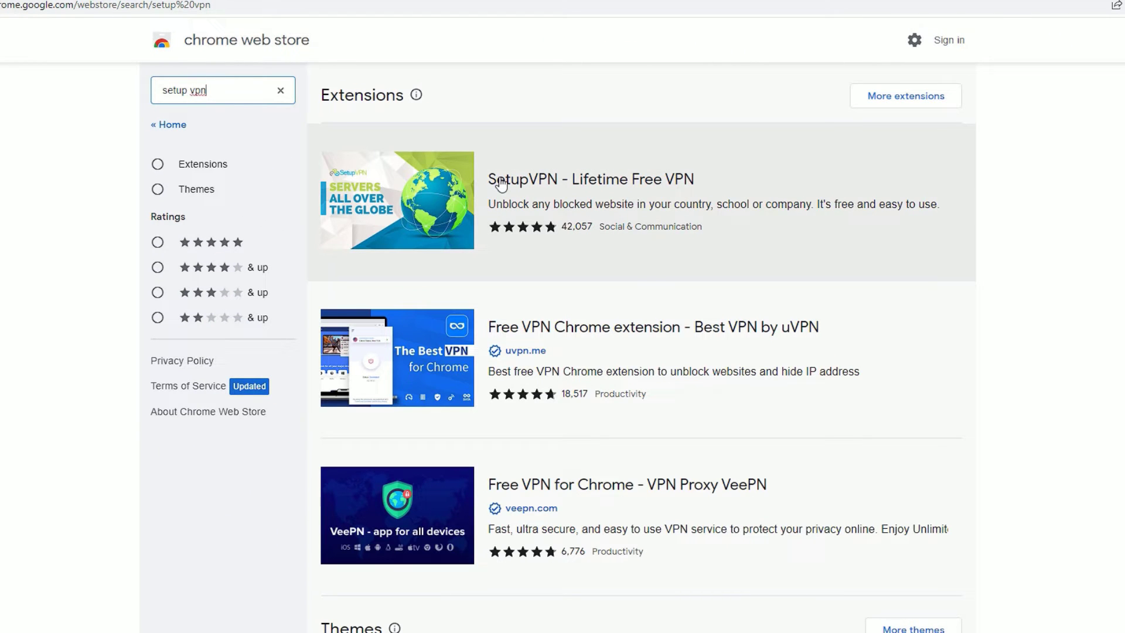
mouse_move(556, 211)
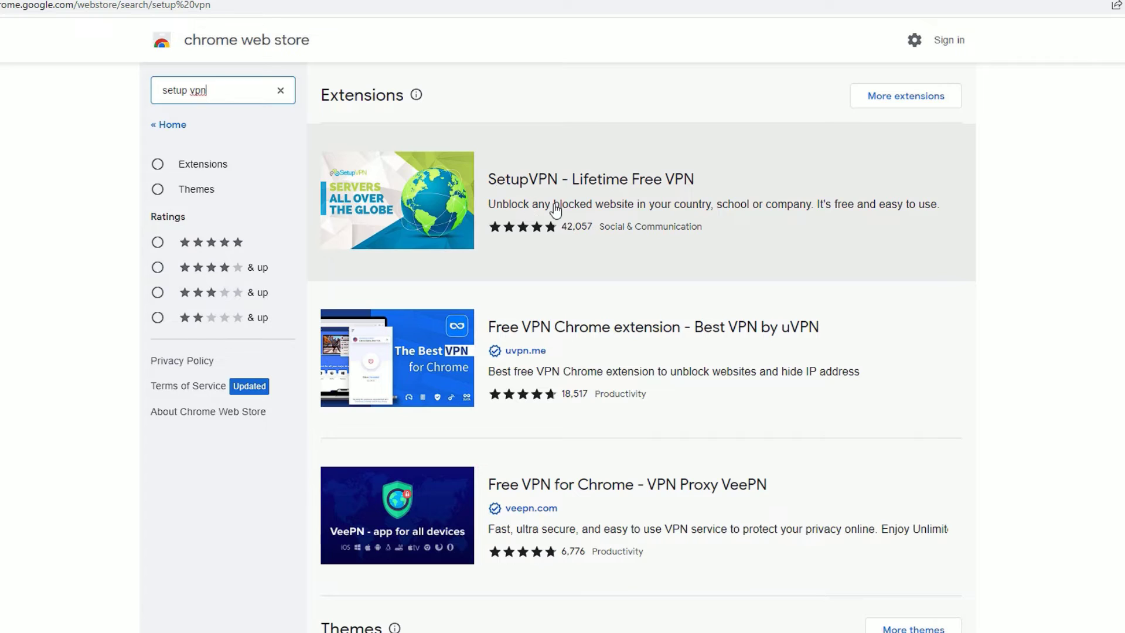
mouse_move(632, 194)
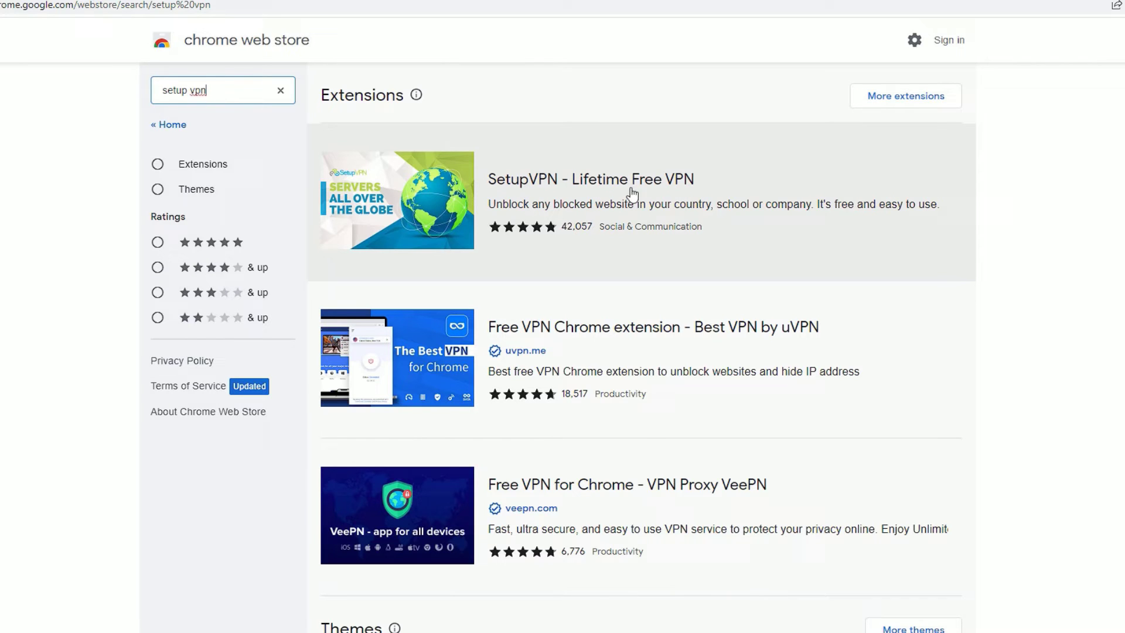
mouse_move(561, 251)
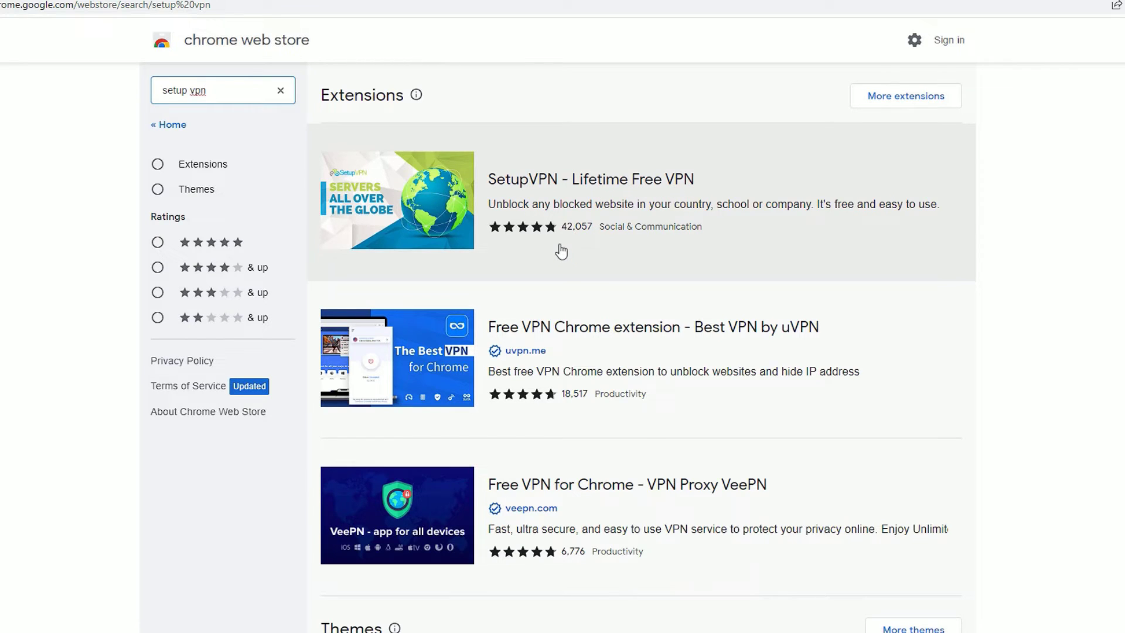
click(208, 90)
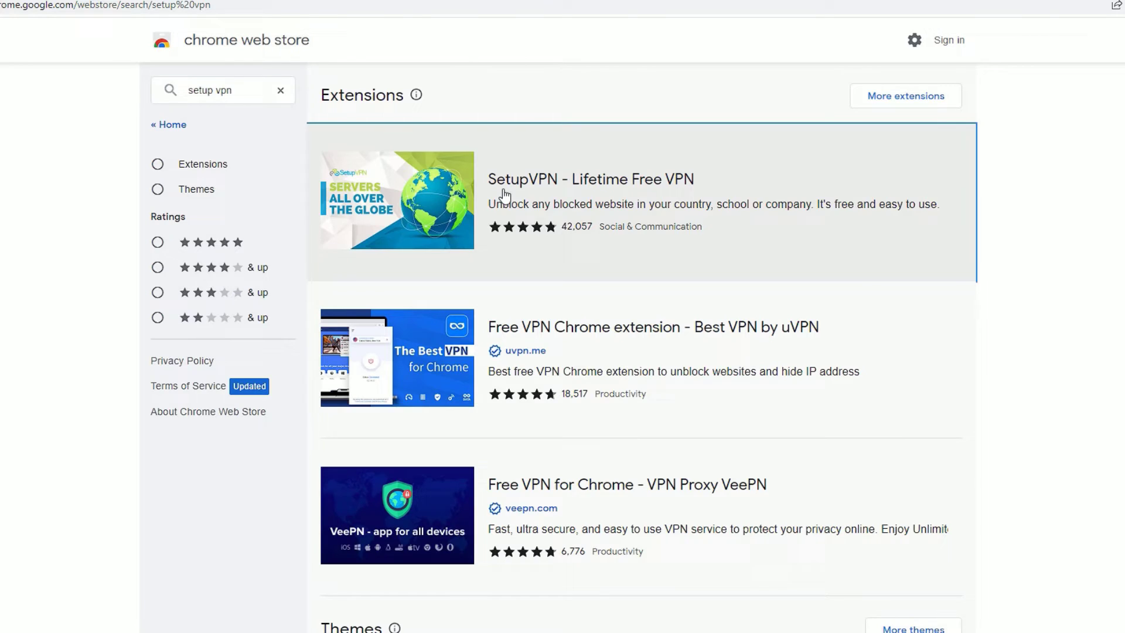
Add SetupVPN - Lifetime Free VPN to Chrome from its store listing.
click(588, 179)
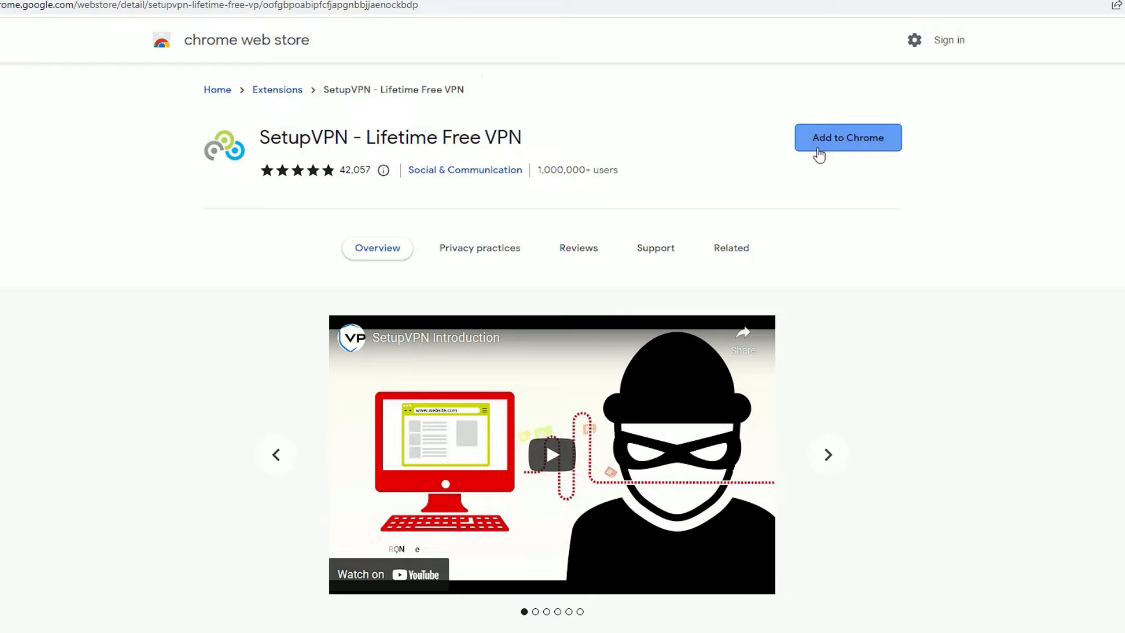
click(847, 137)
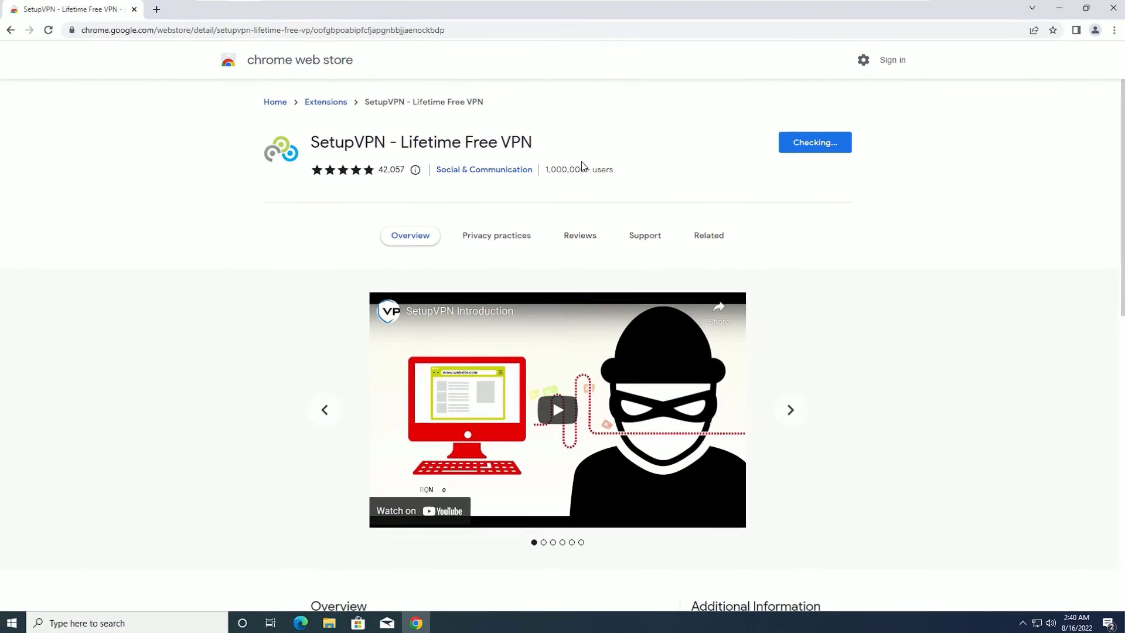
click(814, 142)
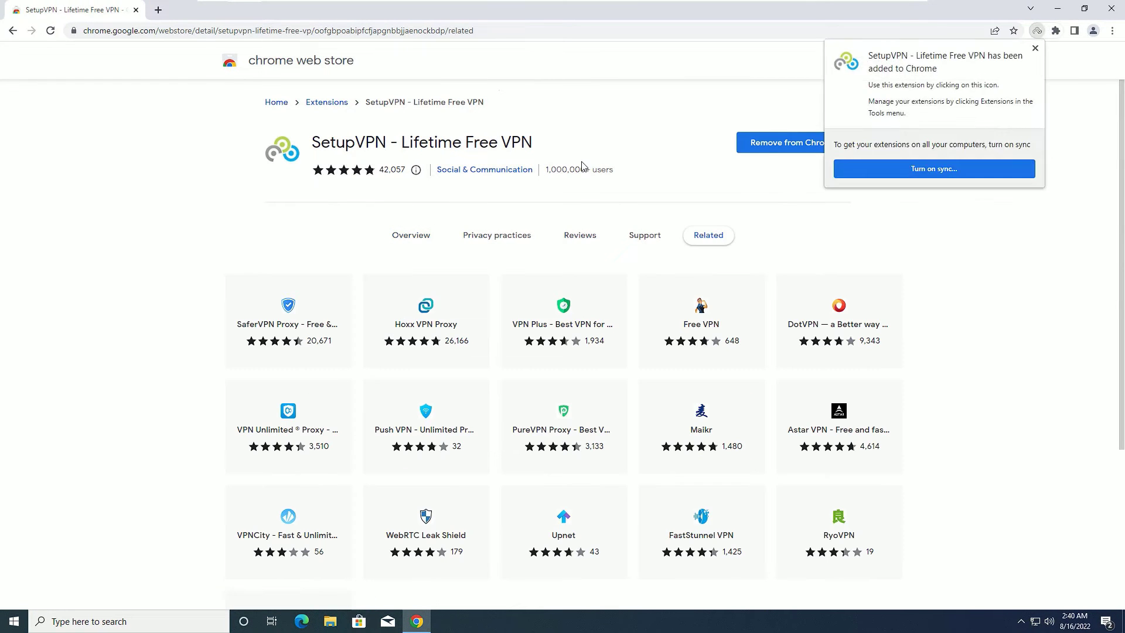
click(1036, 48)
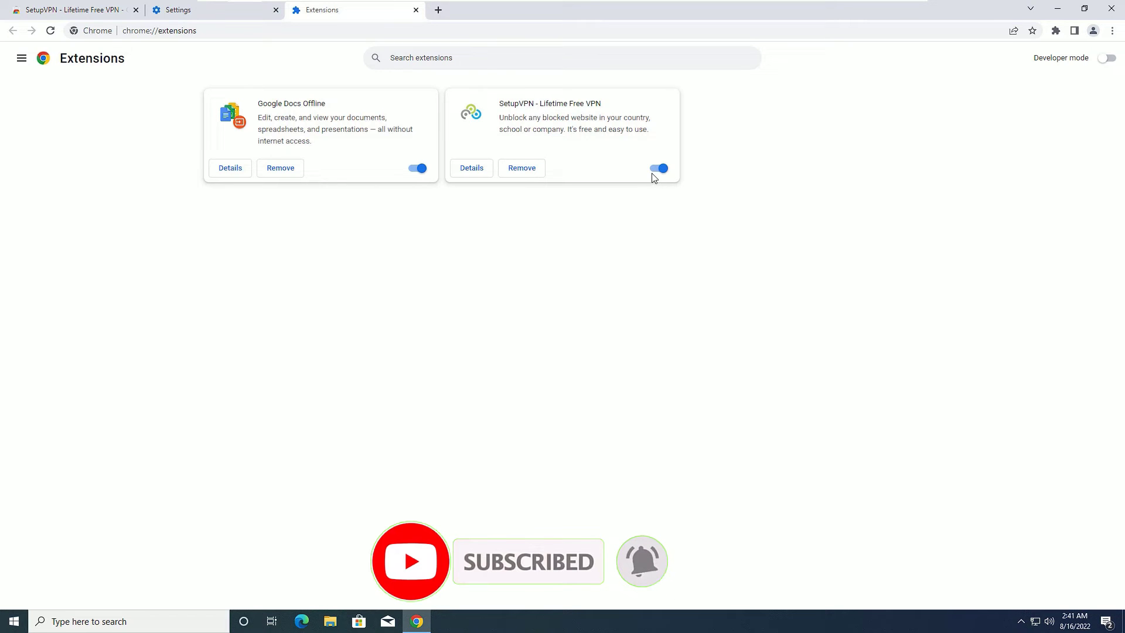
Toggle the SetupVPN extension switch off and back on in the Extensions page.
click(658, 169)
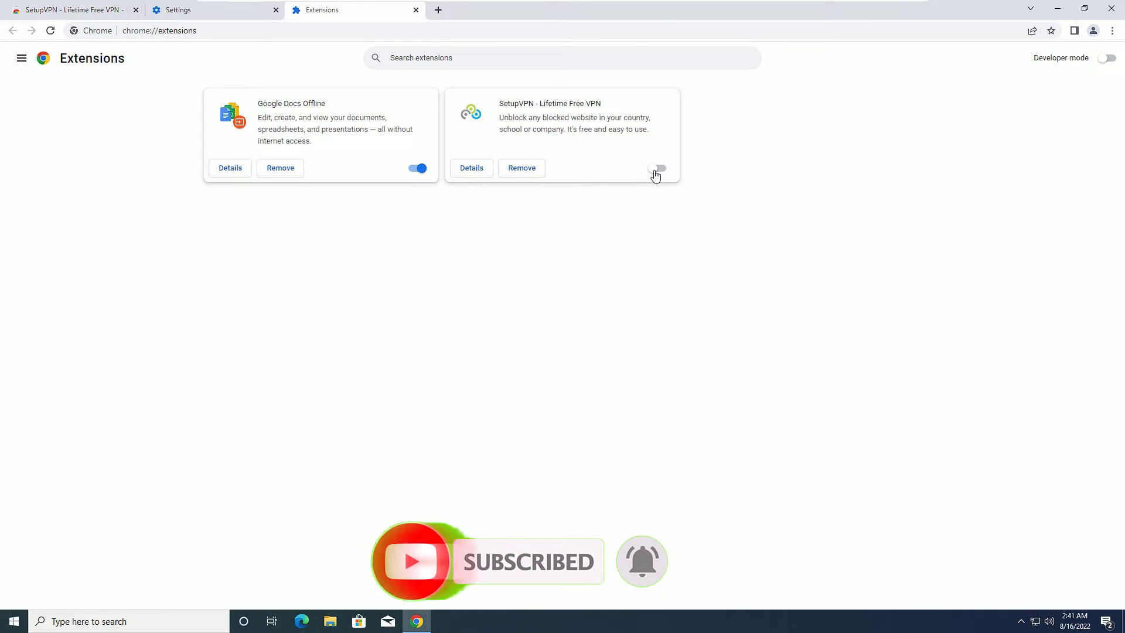
click(657, 168)
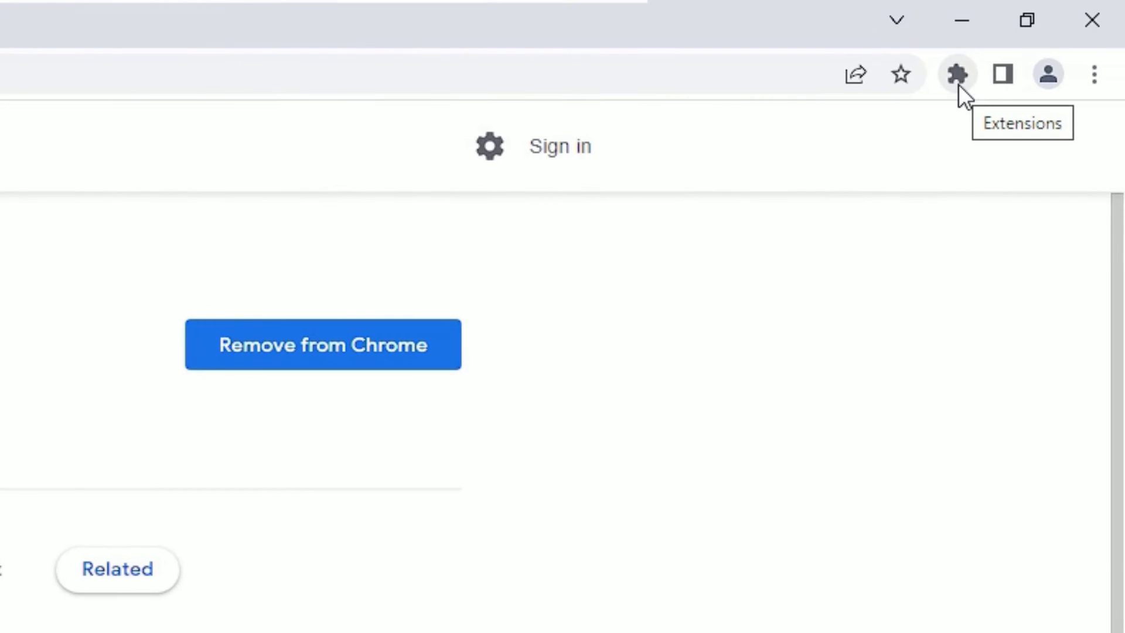
Pin SetupVPN - Lifetime Free VPN to the toolbar from the extensions menu.
click(955, 74)
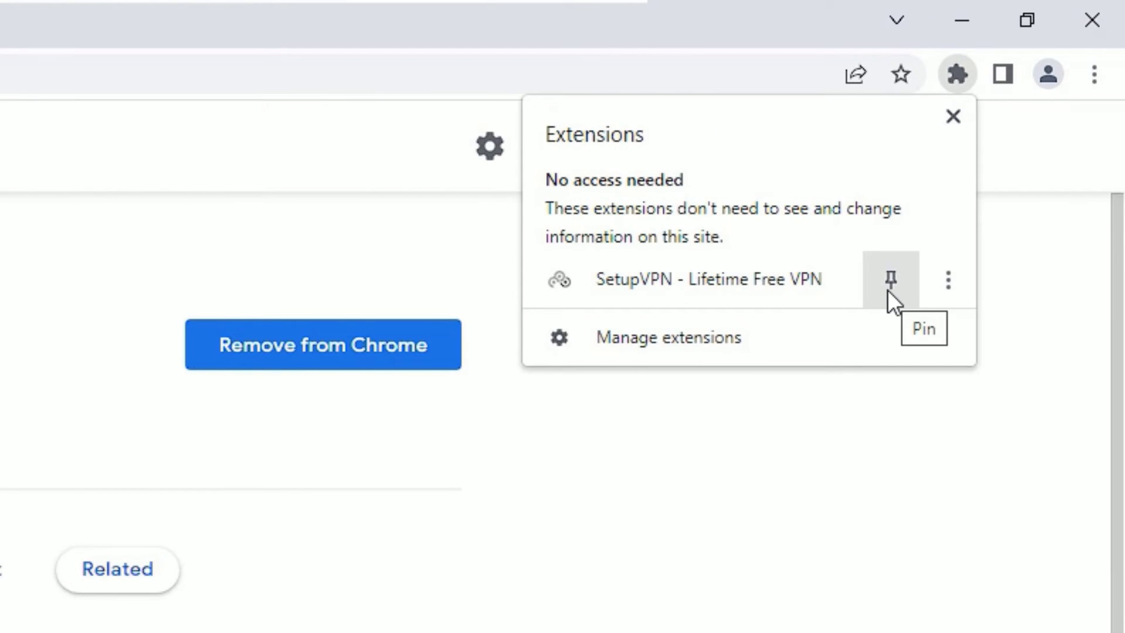
click(891, 279)
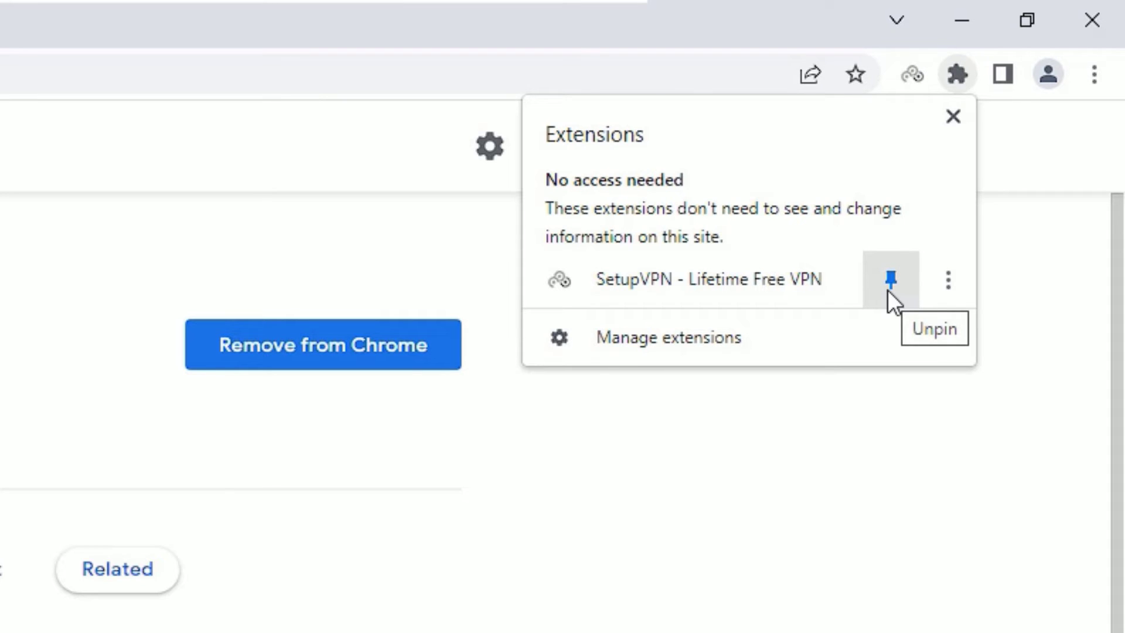
mouse_move(913, 75)
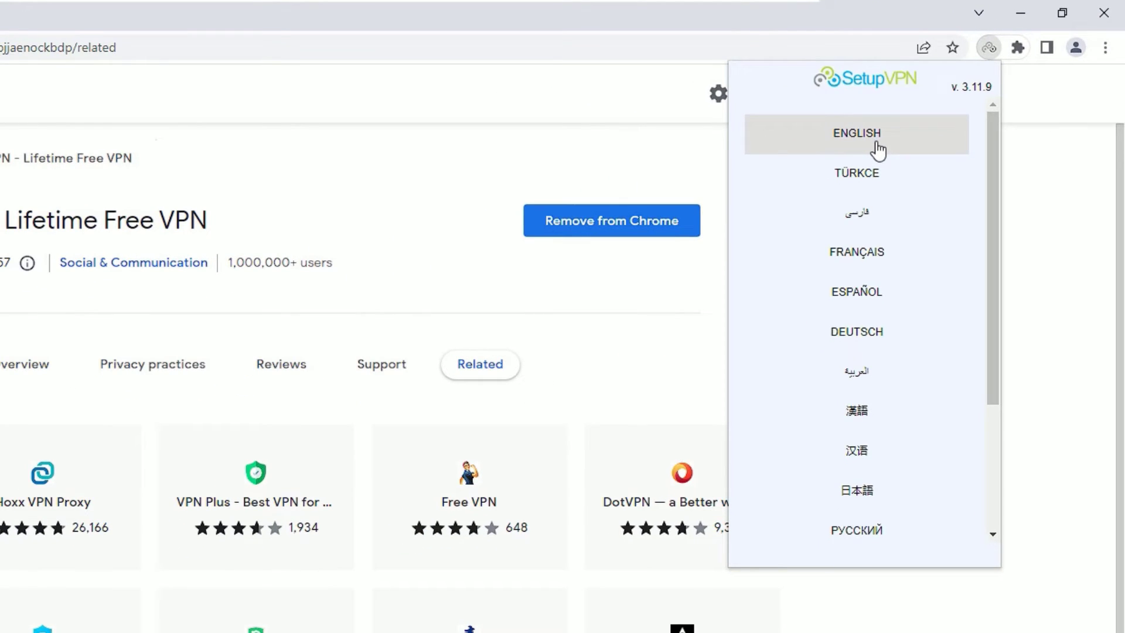
Choose English in SetupVPN, return from account creation, and sign in.
click(855, 134)
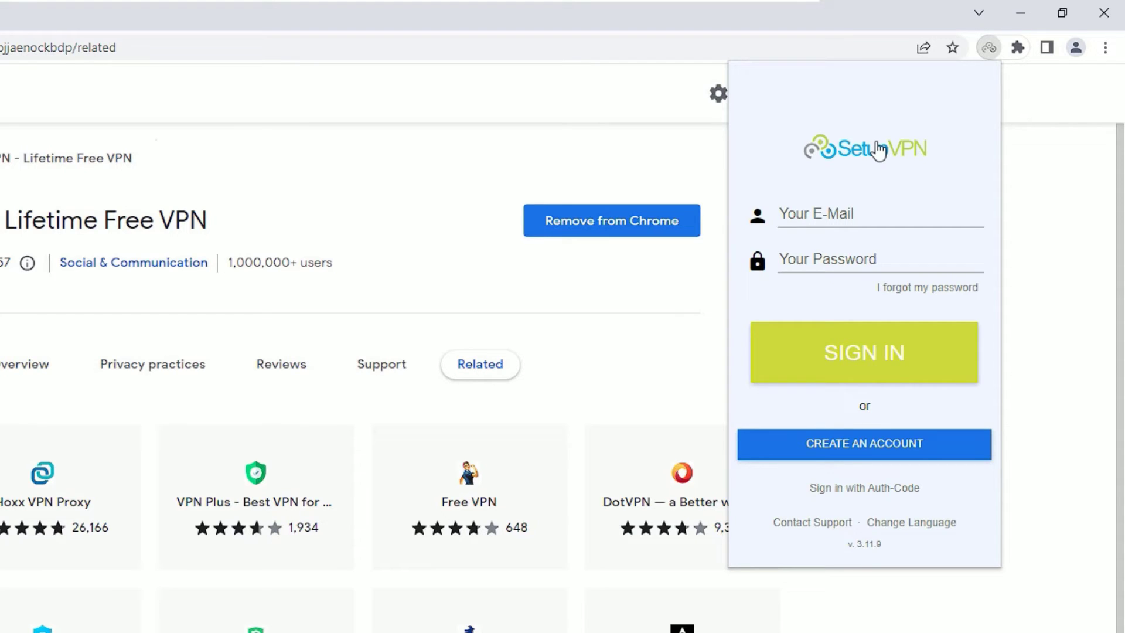
click(864, 443)
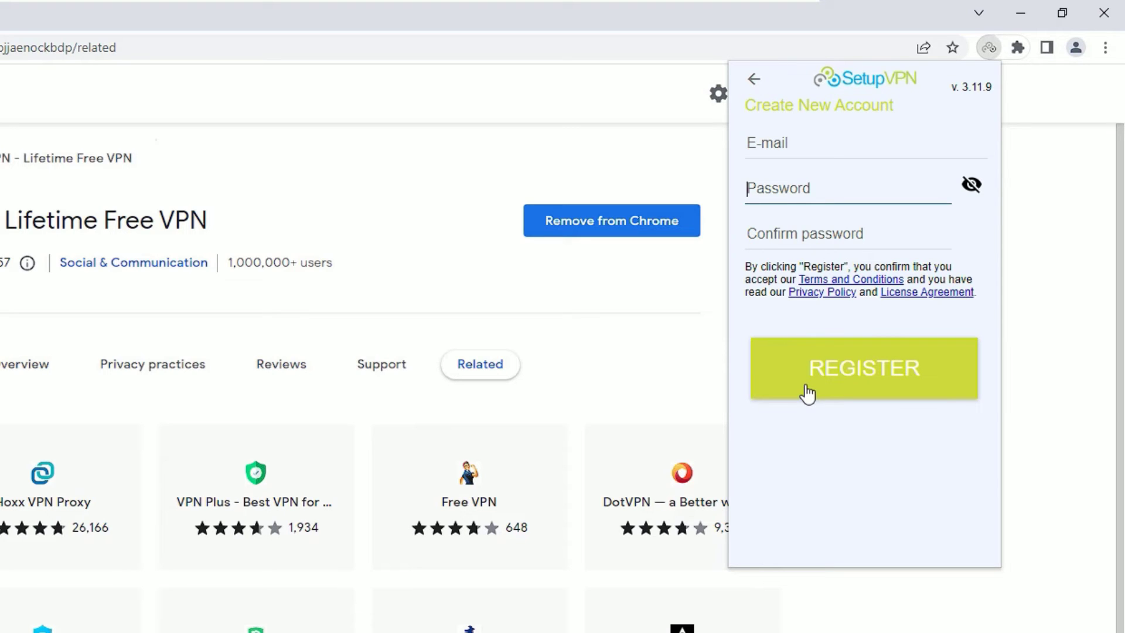
mouse_move(753, 84)
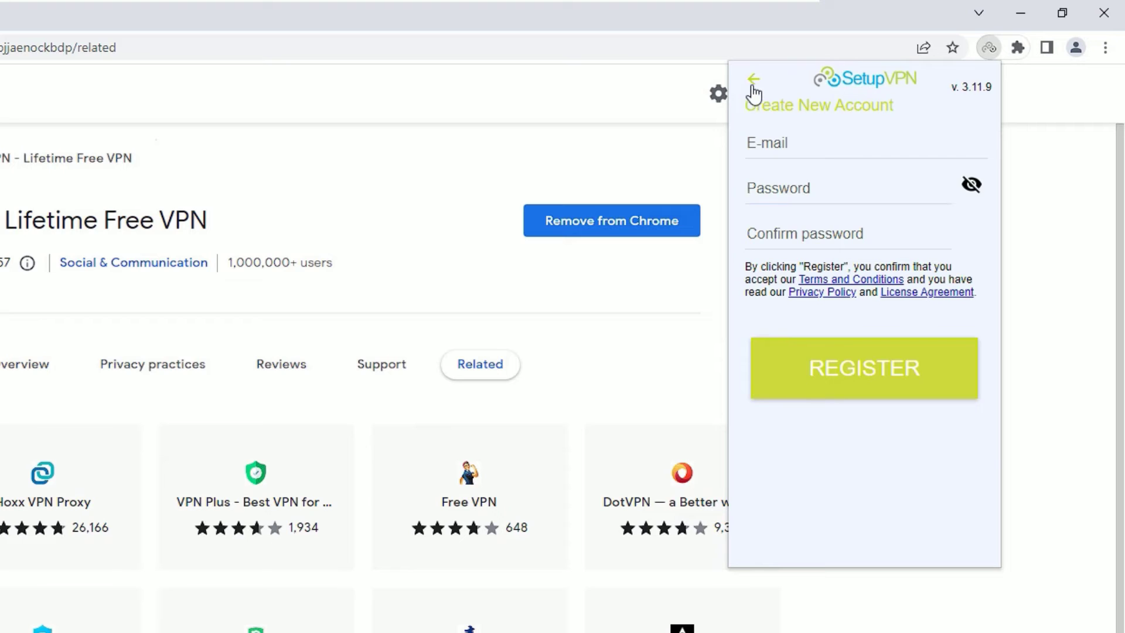
click(753, 79)
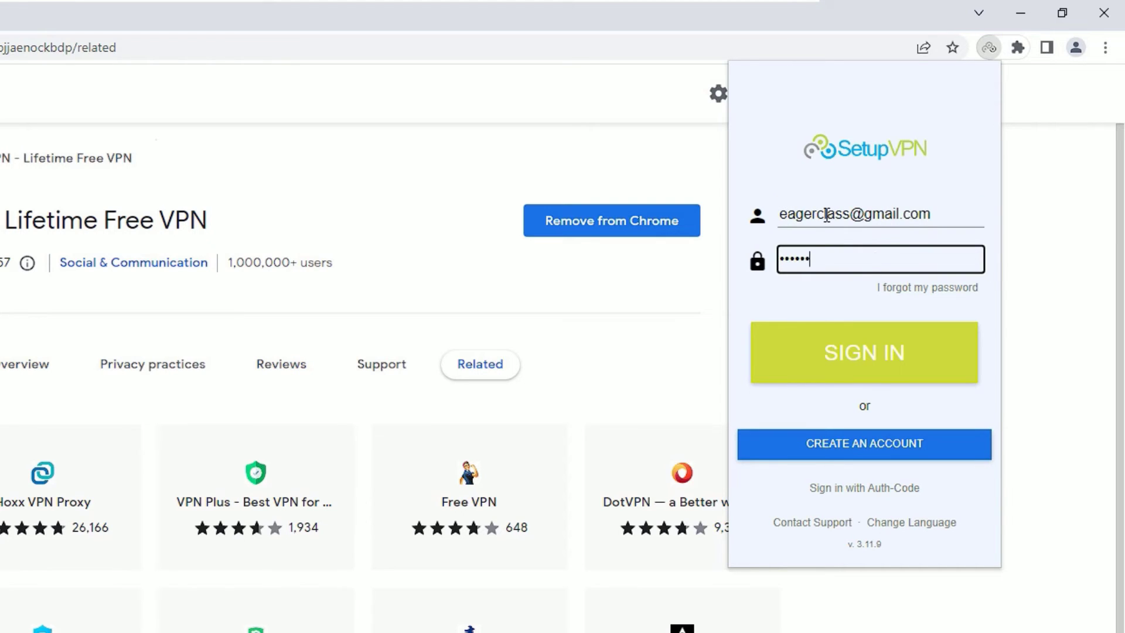
click(863, 352)
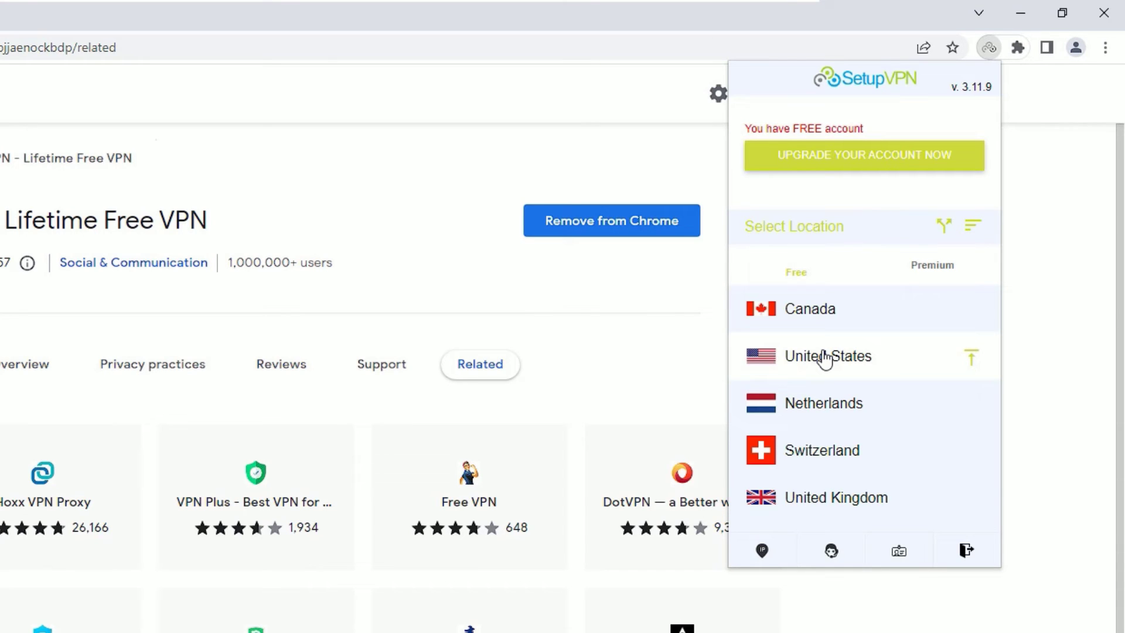
Browse the Premium locations, then connect to the free United States server.
click(932, 271)
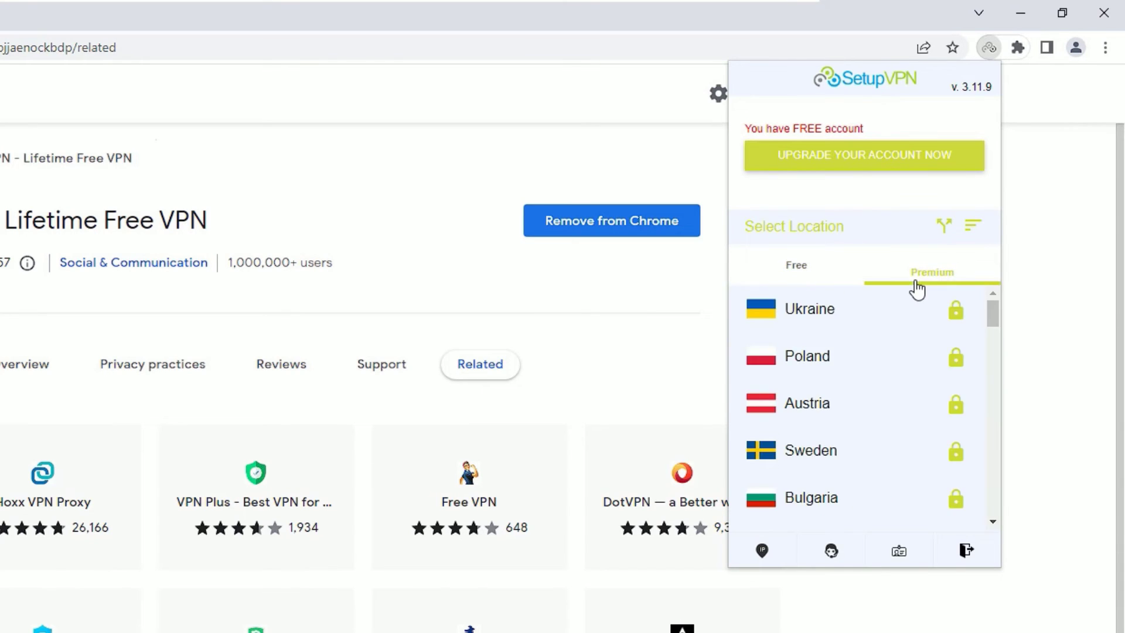
click(795, 271)
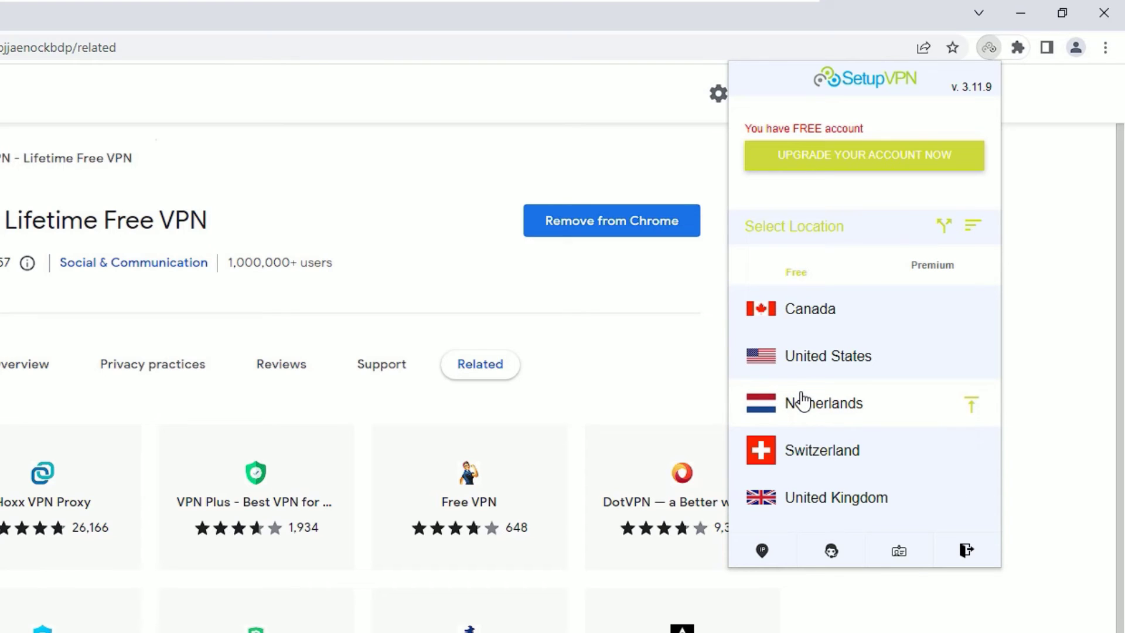
mouse_move(866, 308)
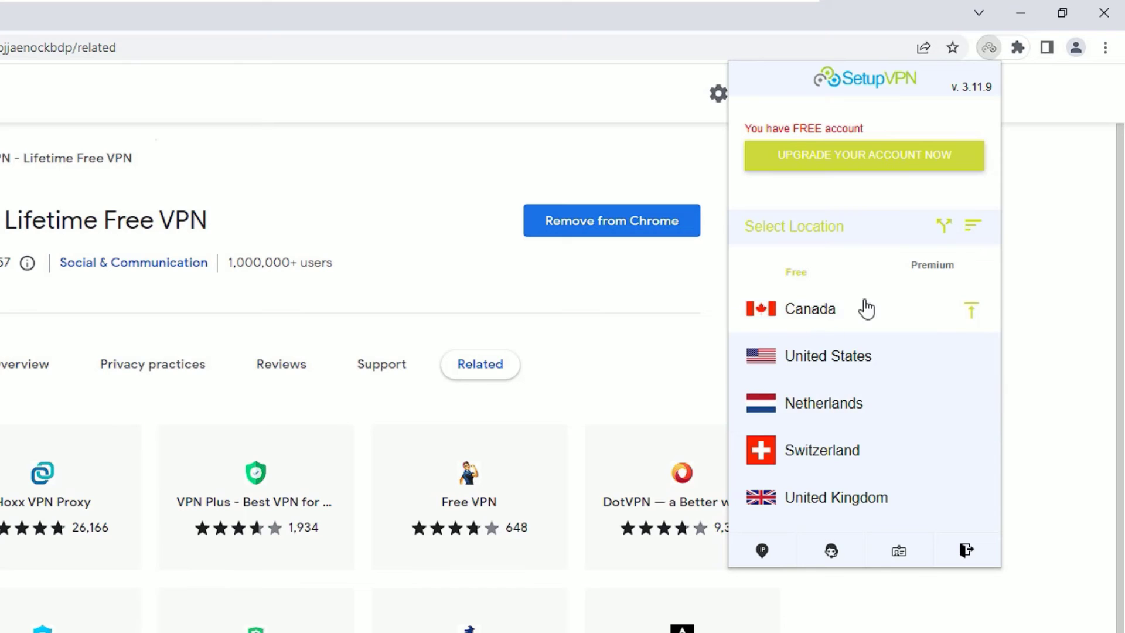
click(931, 265)
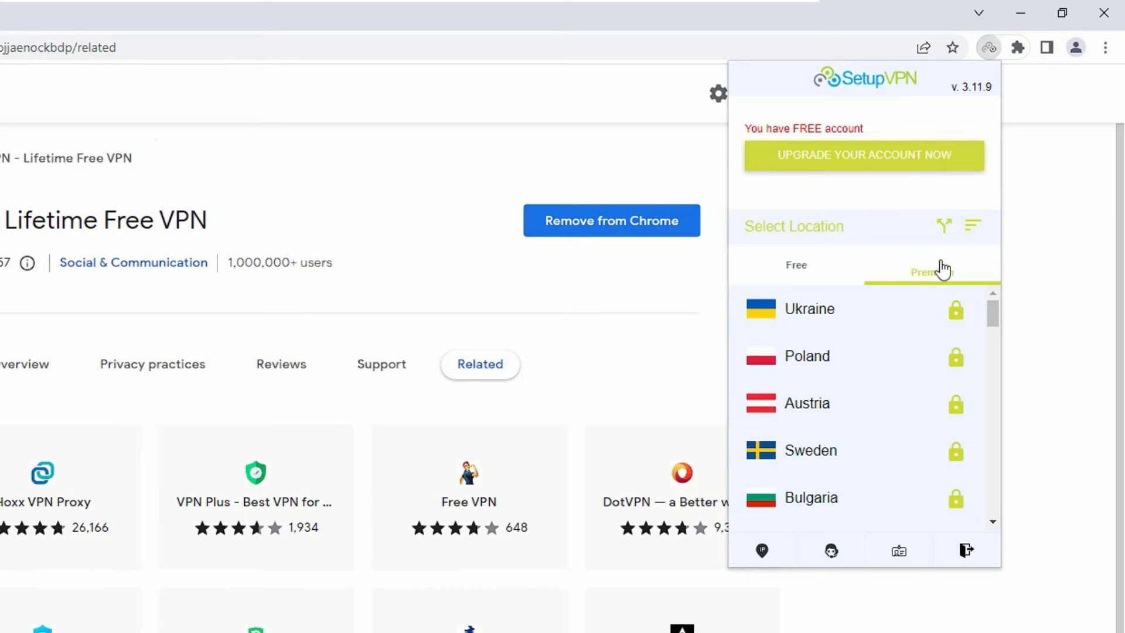
mouse_move(850, 317)
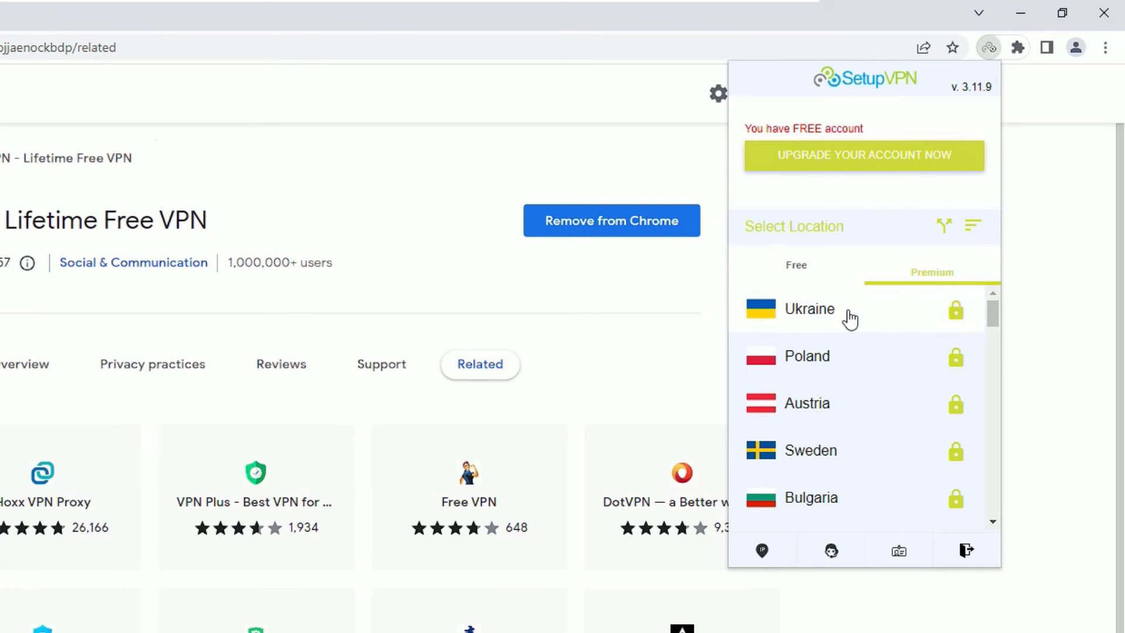
click(795, 265)
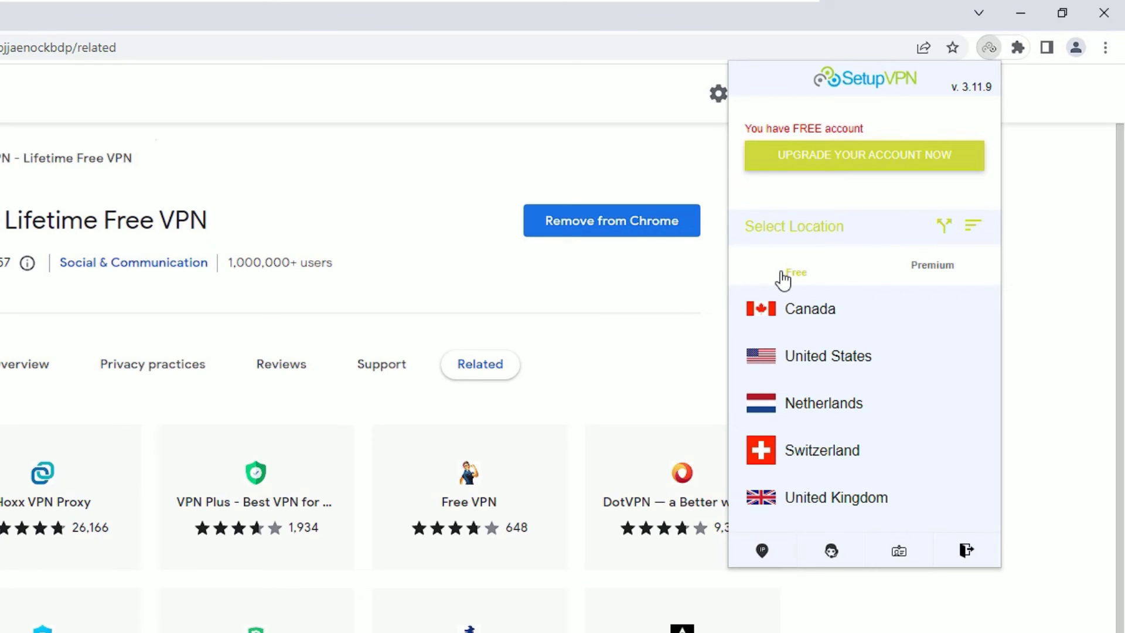
click(828, 356)
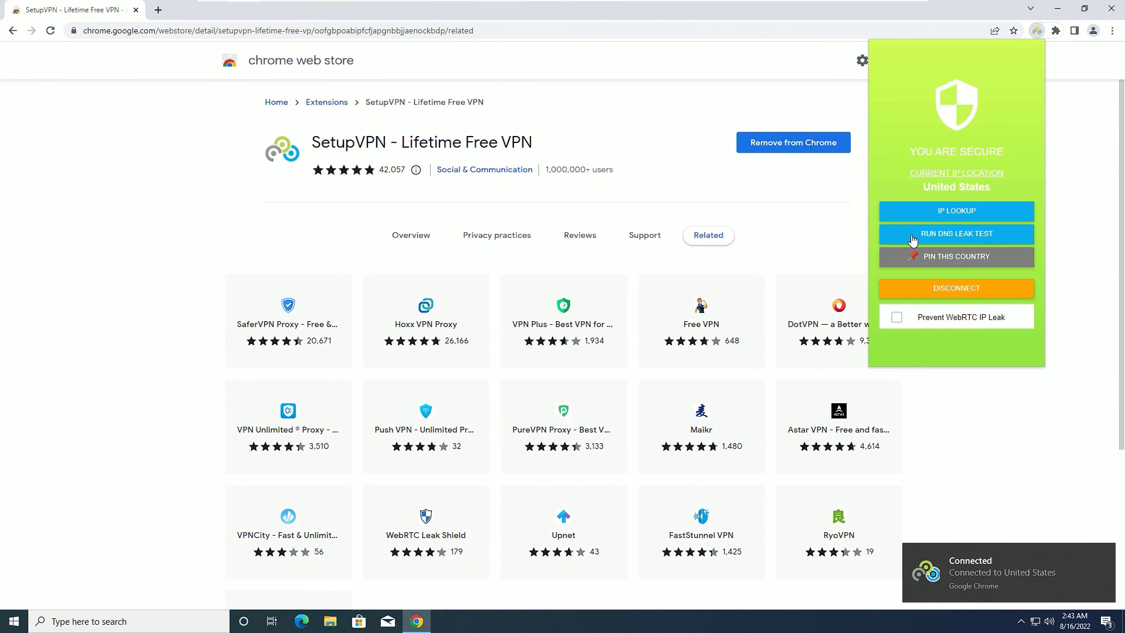
In a new tab, open the Ansfind site from Google search results.
click(297, 9)
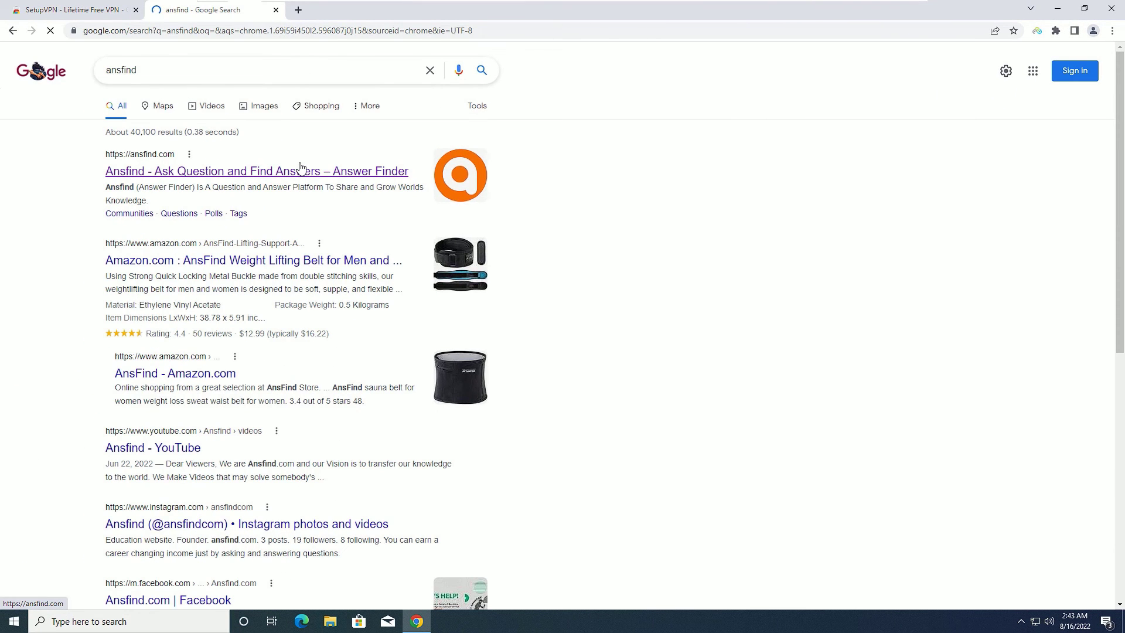
click(256, 171)
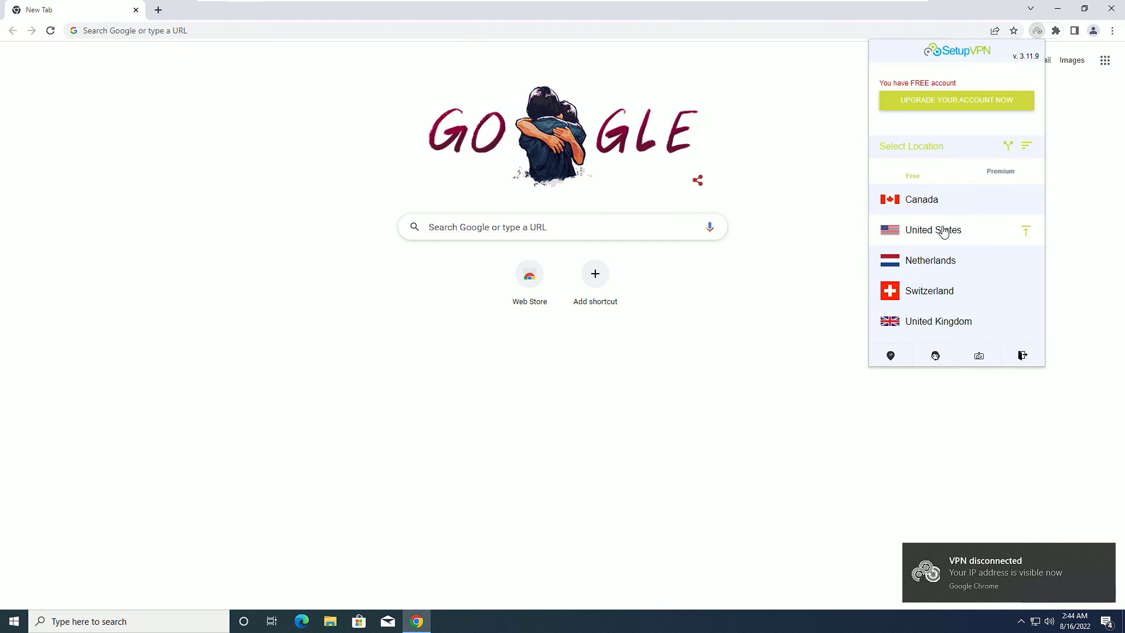
Reconnect SetupVPN to the free United States server.
click(933, 229)
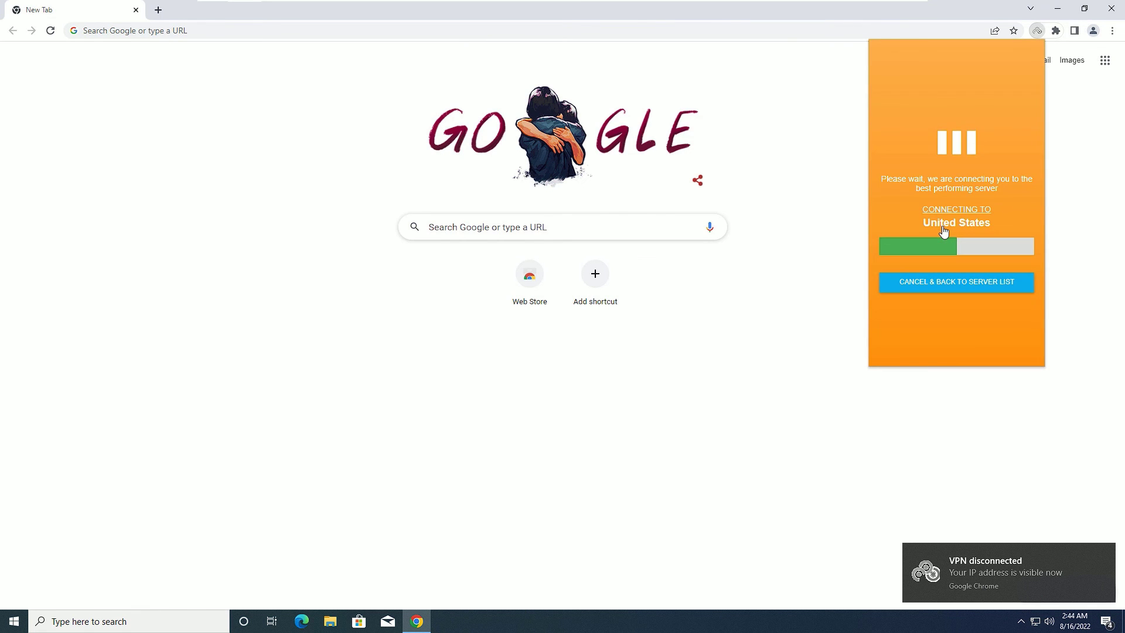